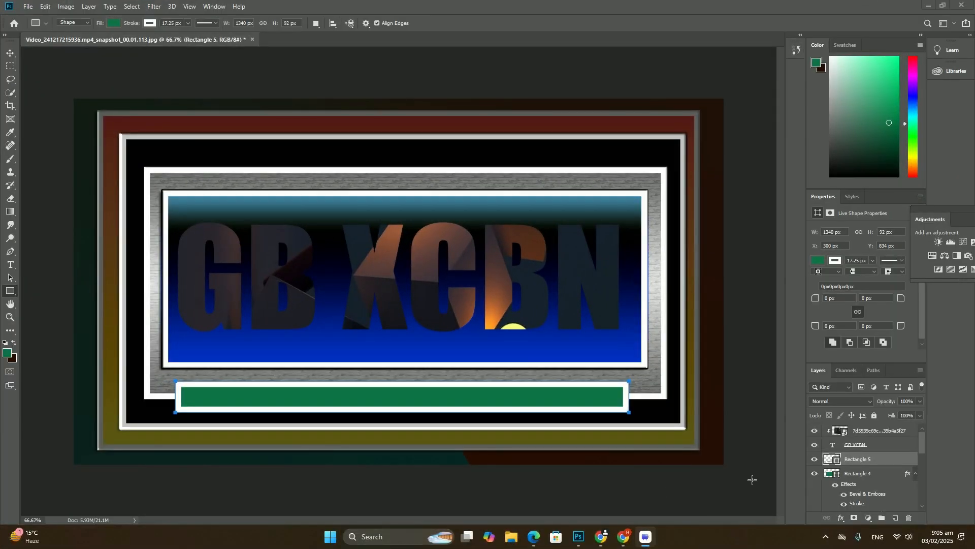
Step: Delete every layer except Background, keeping only the green-brown gradient
{"action": "left_click", "coordinate": [876, 430]}
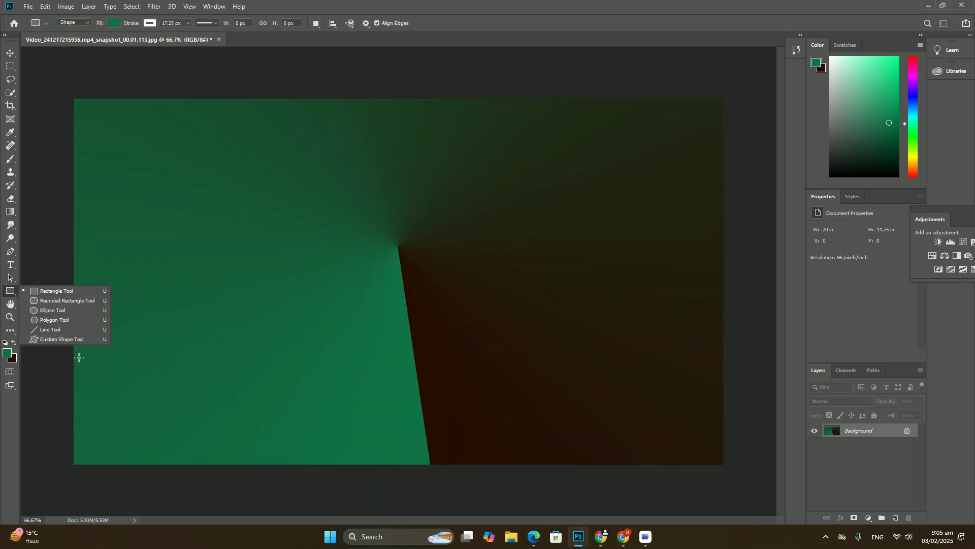
Step: Draw a 5-sided green polygon with a thick white stroke in the upper left
{"action": "left_click", "coordinate": [62, 340]}
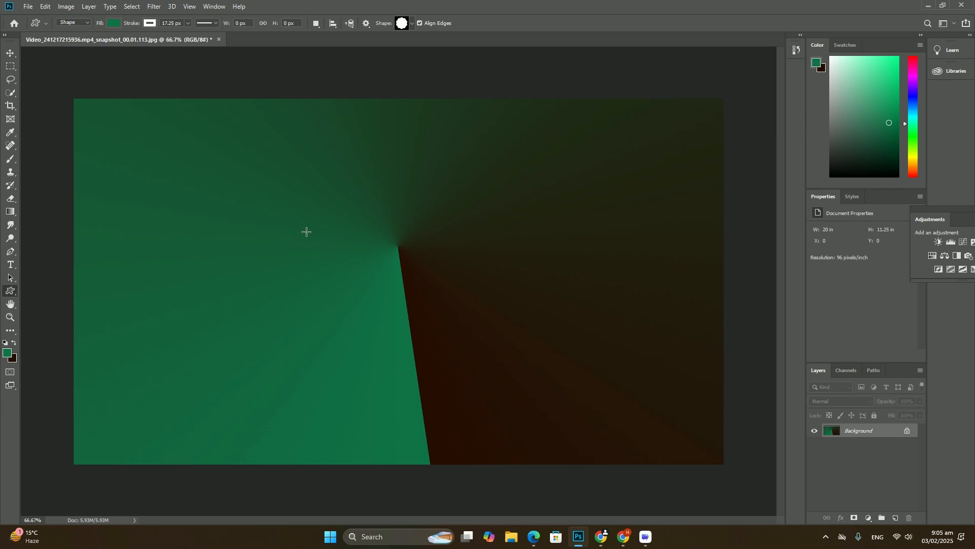
{"action": "left_click", "coordinate": [11, 290]}
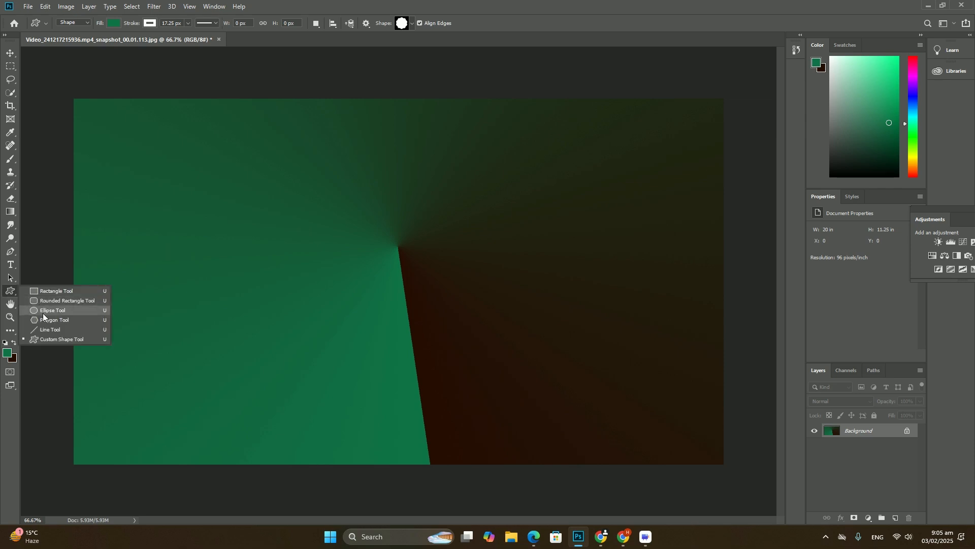
{"action": "left_click", "coordinate": [55, 320]}
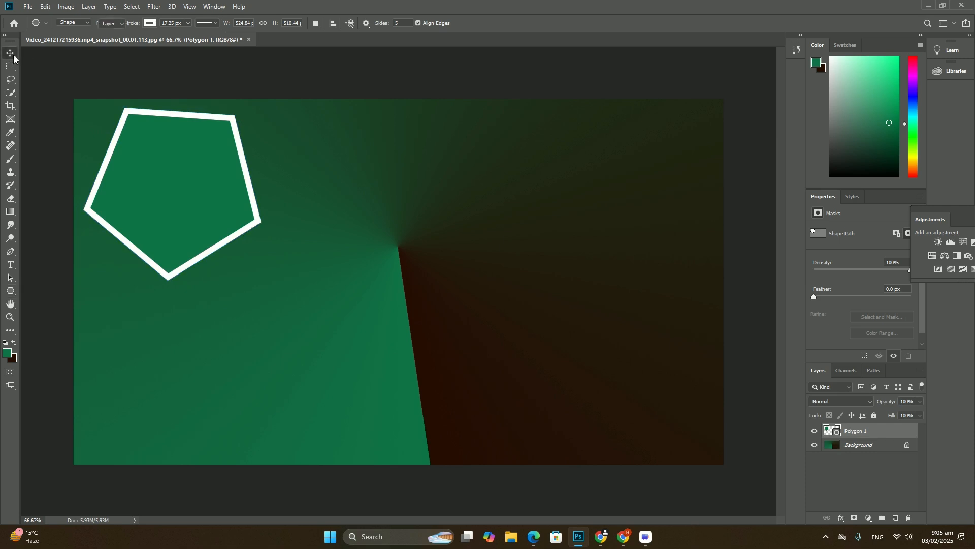
{"action": "left_click", "coordinate": [27, 6]}
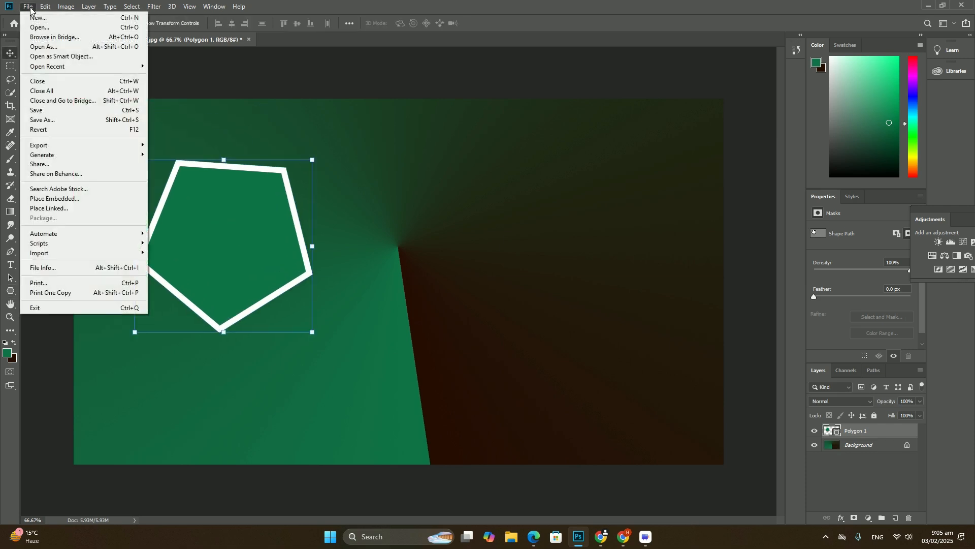
Step: Place the abstract photo as an embedded layer and clip it into the first pentagon
{"action": "left_click", "coordinate": [54, 198]}
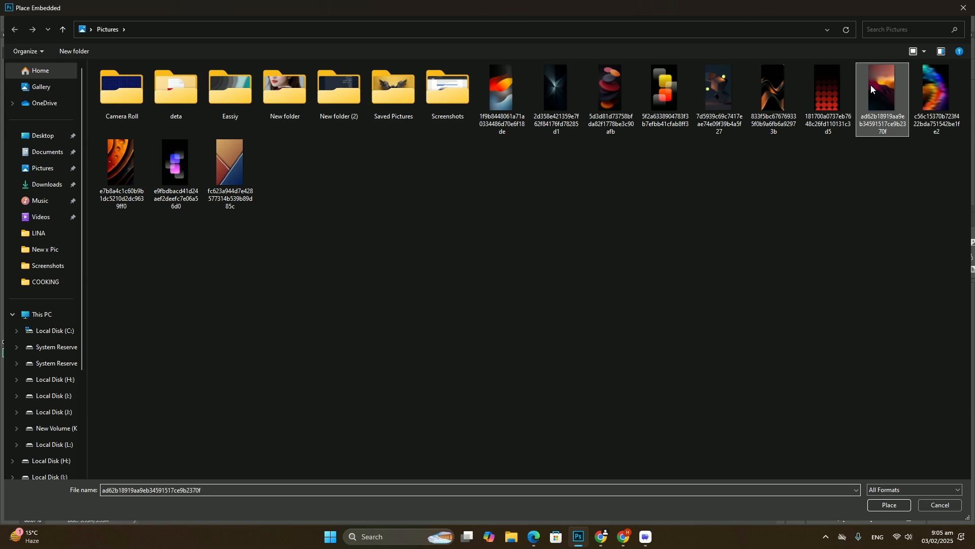
{"action": "left_click", "coordinate": [889, 511]}
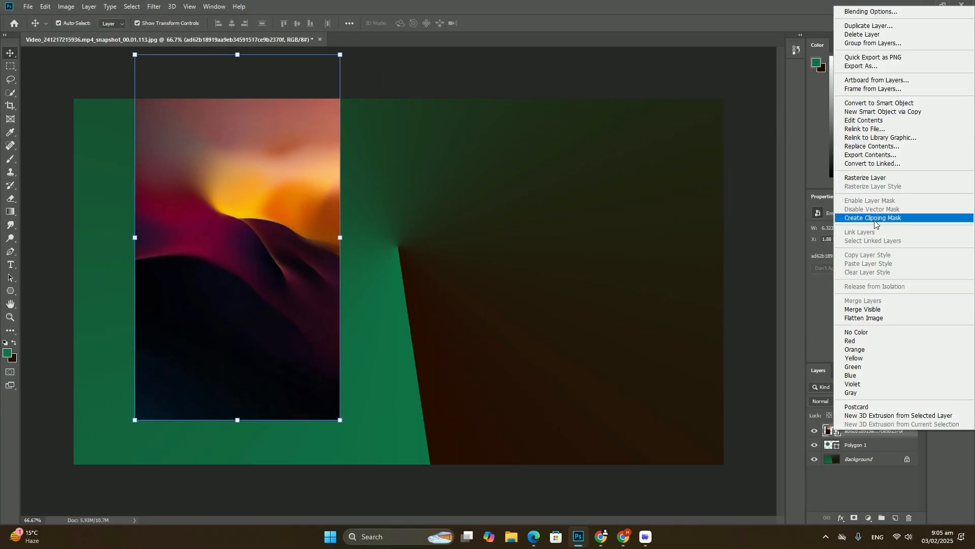
{"action": "left_click", "coordinate": [873, 218]}
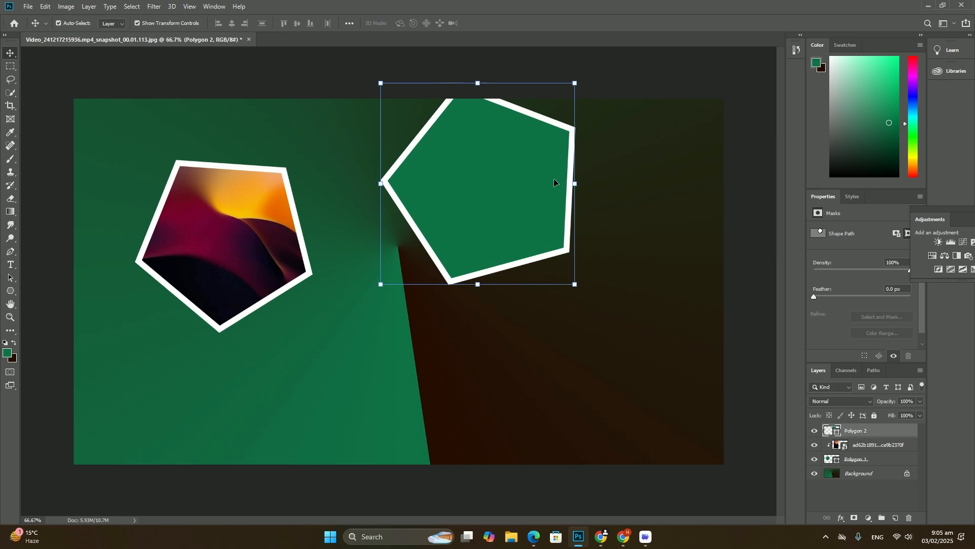
Step: Rotate Polygon 2 to a tilted angle, then target the Background layer for the frame
{"action": "left_click_drag", "start_coordinate": [478, 183], "coordinate": [562, 246]}
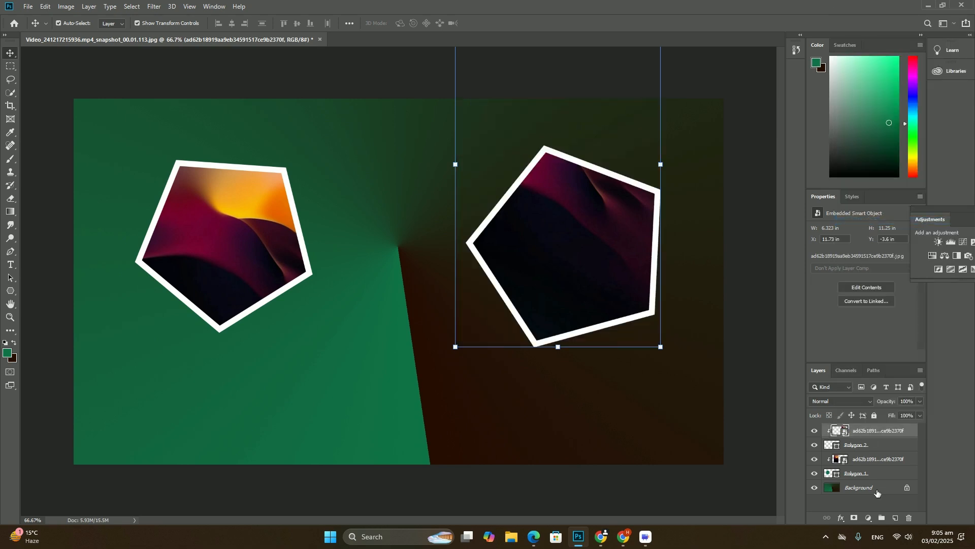
{"action": "left_click", "coordinate": [859, 486]}
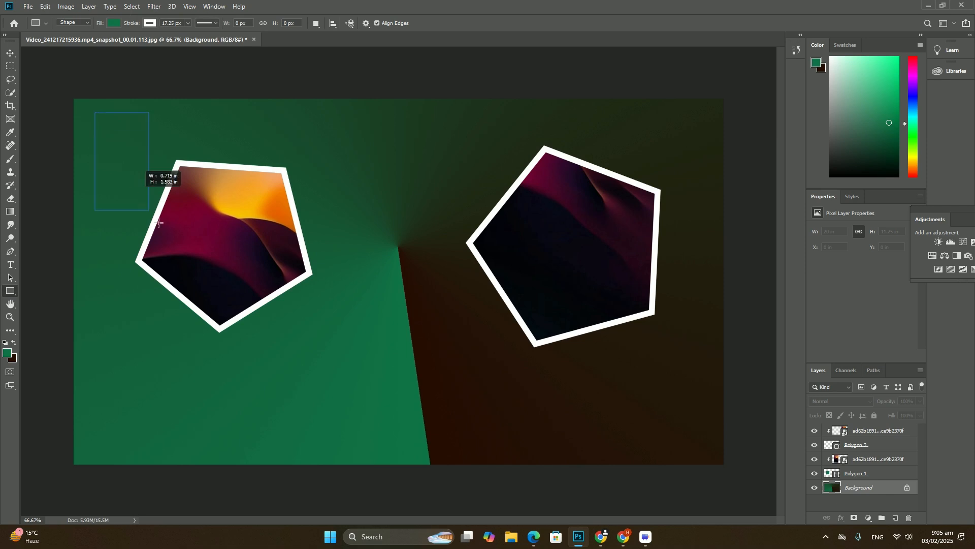
Step: Draw a large rectangle above Background with a dark bevelled gradient style, plus one around the left pentagon
{"action": "left_click_drag", "start_coordinate": [96, 113], "coordinate": [703, 380]}
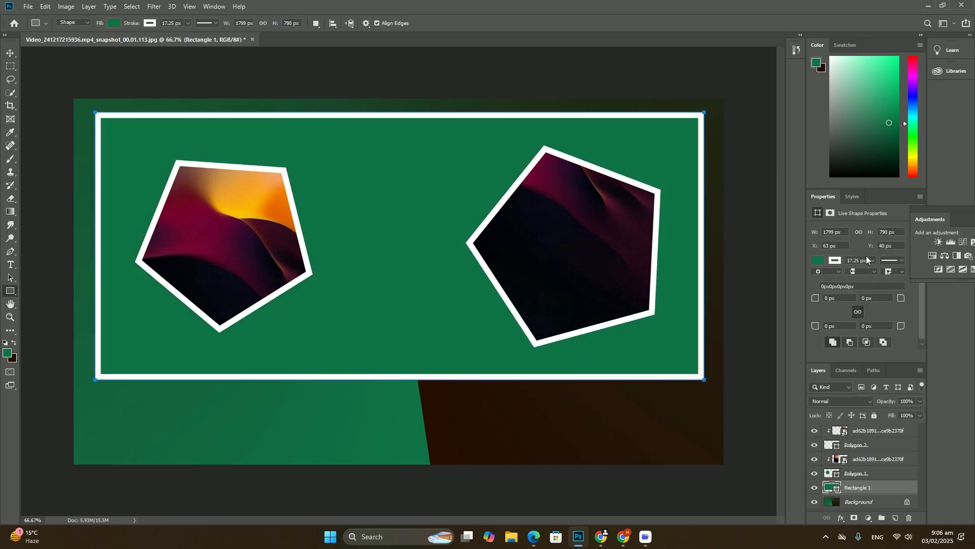
{"action": "left_click", "coordinate": [853, 197]}
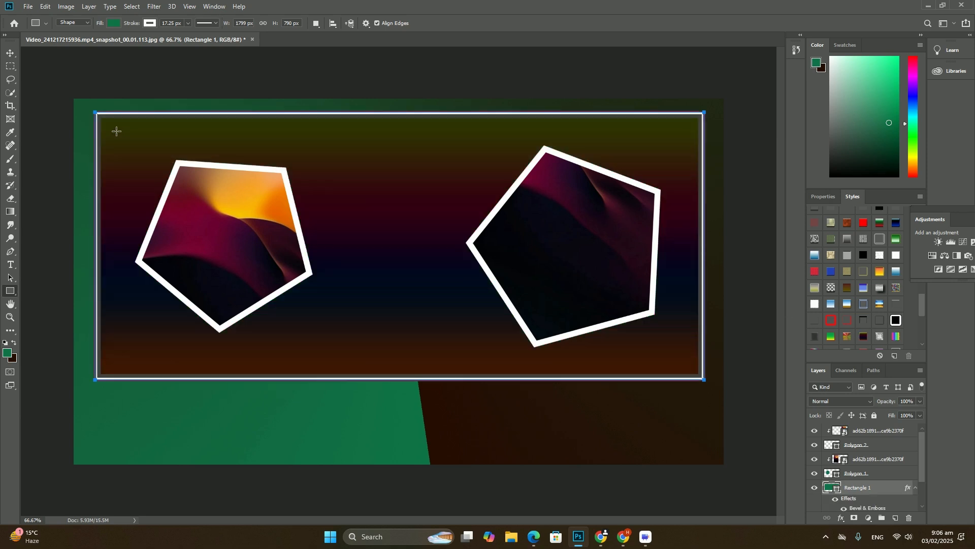
{"action": "left_click_drag", "start_coordinate": [116, 131], "coordinate": [338, 356]}
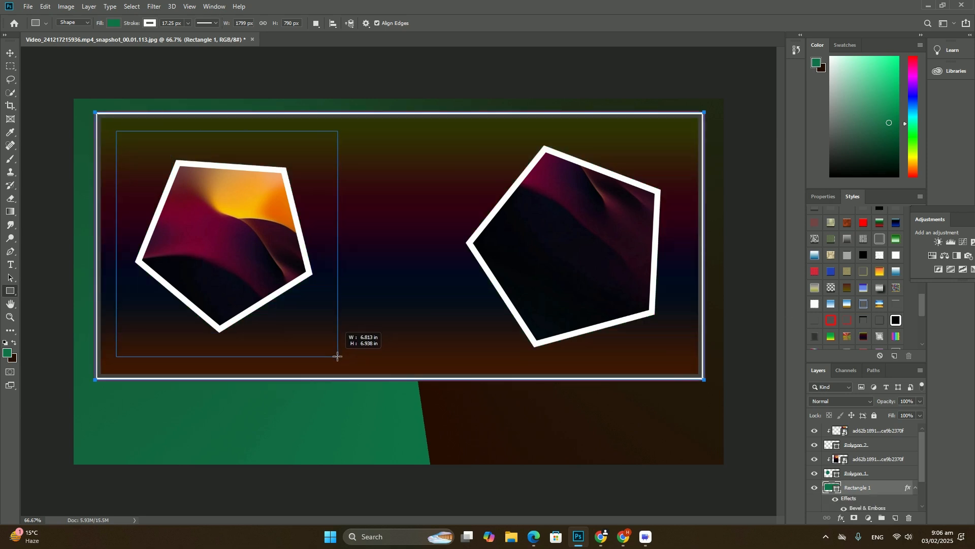